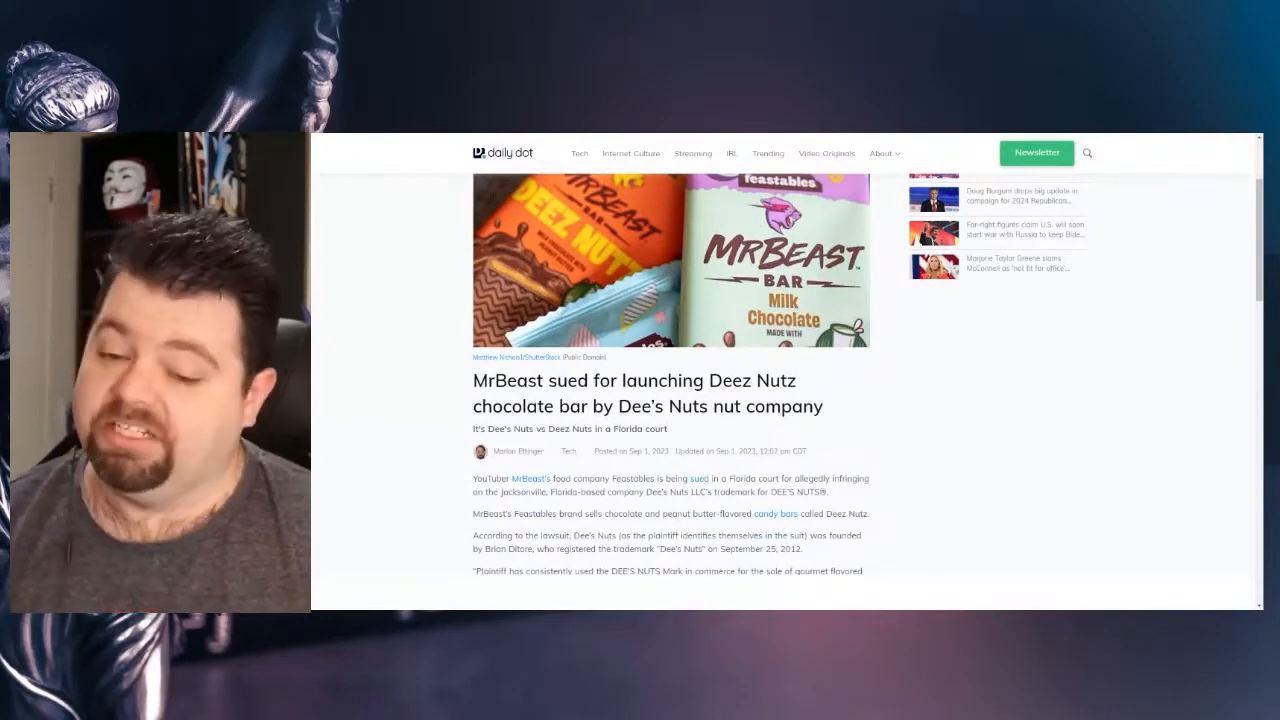
scroll("down", 3)
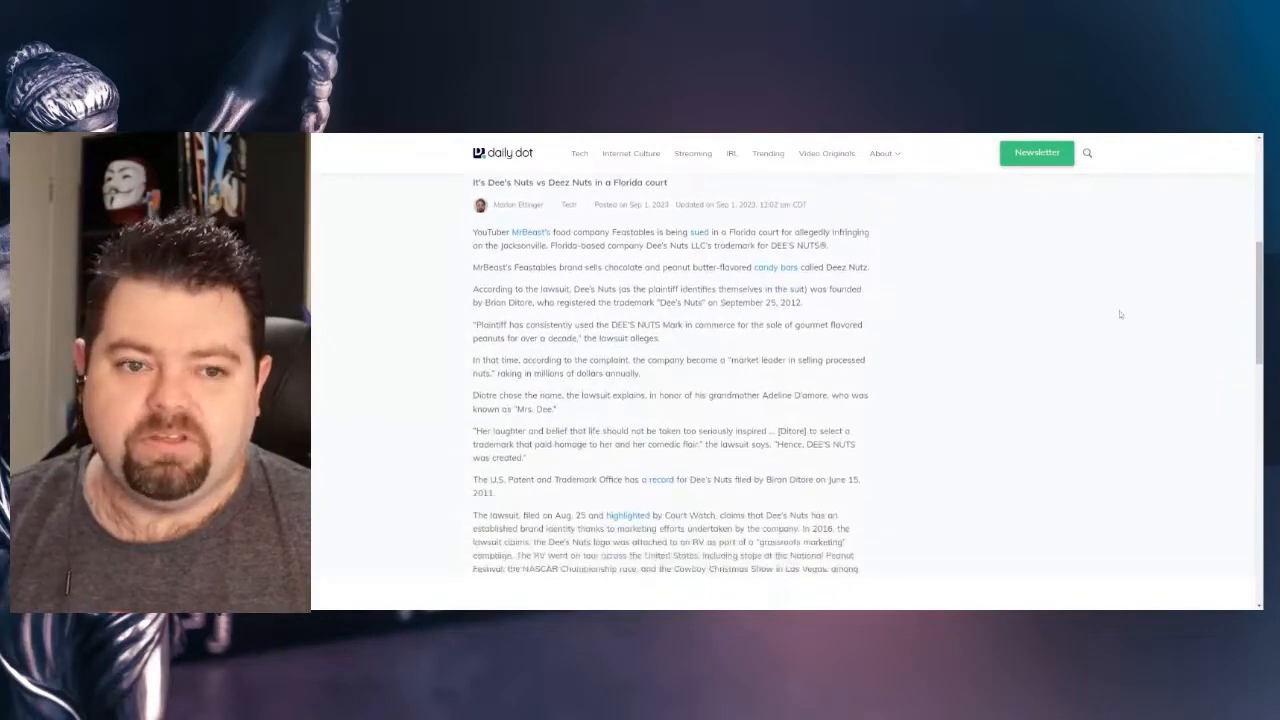
scroll("down", 3)
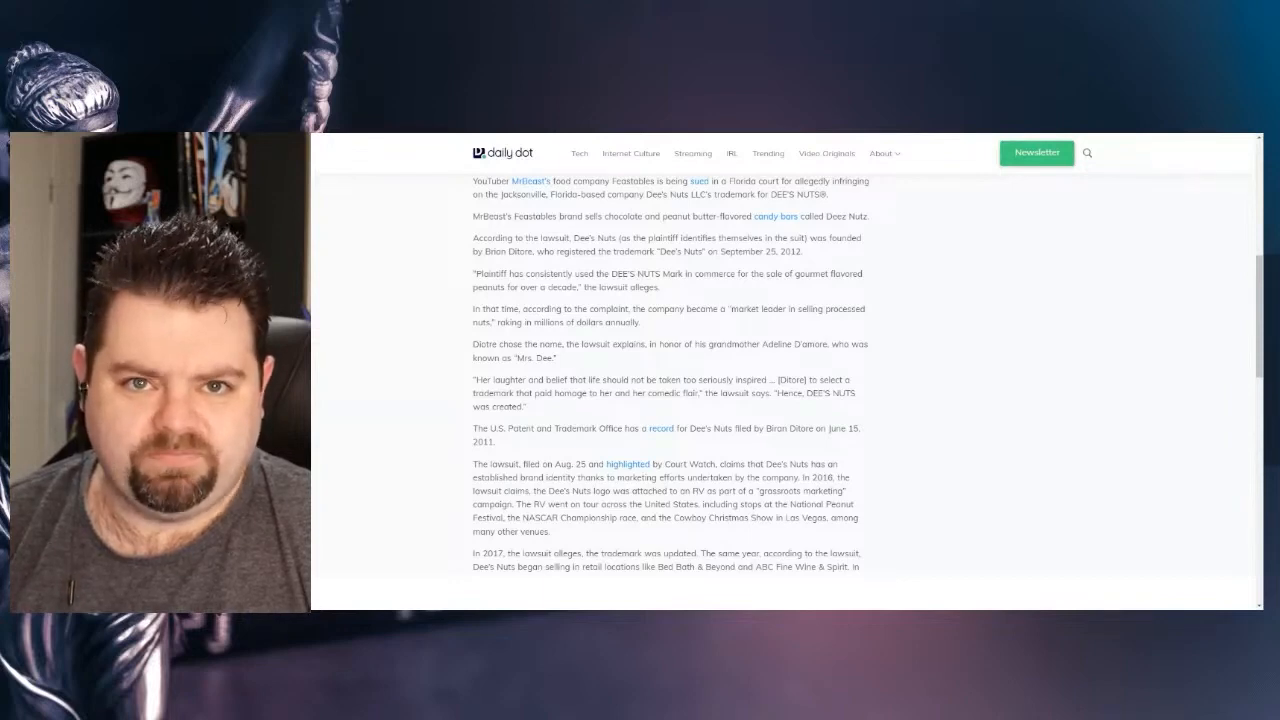
scroll("down", 3)
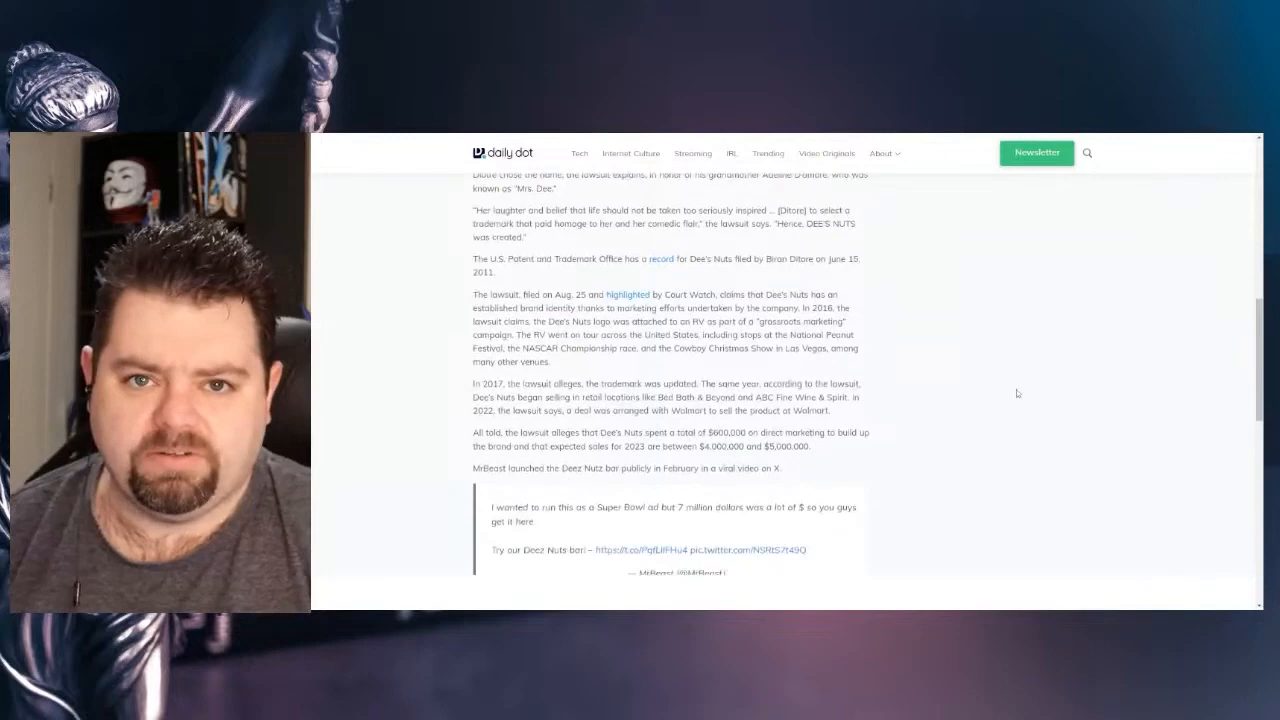
scroll("down", 3)
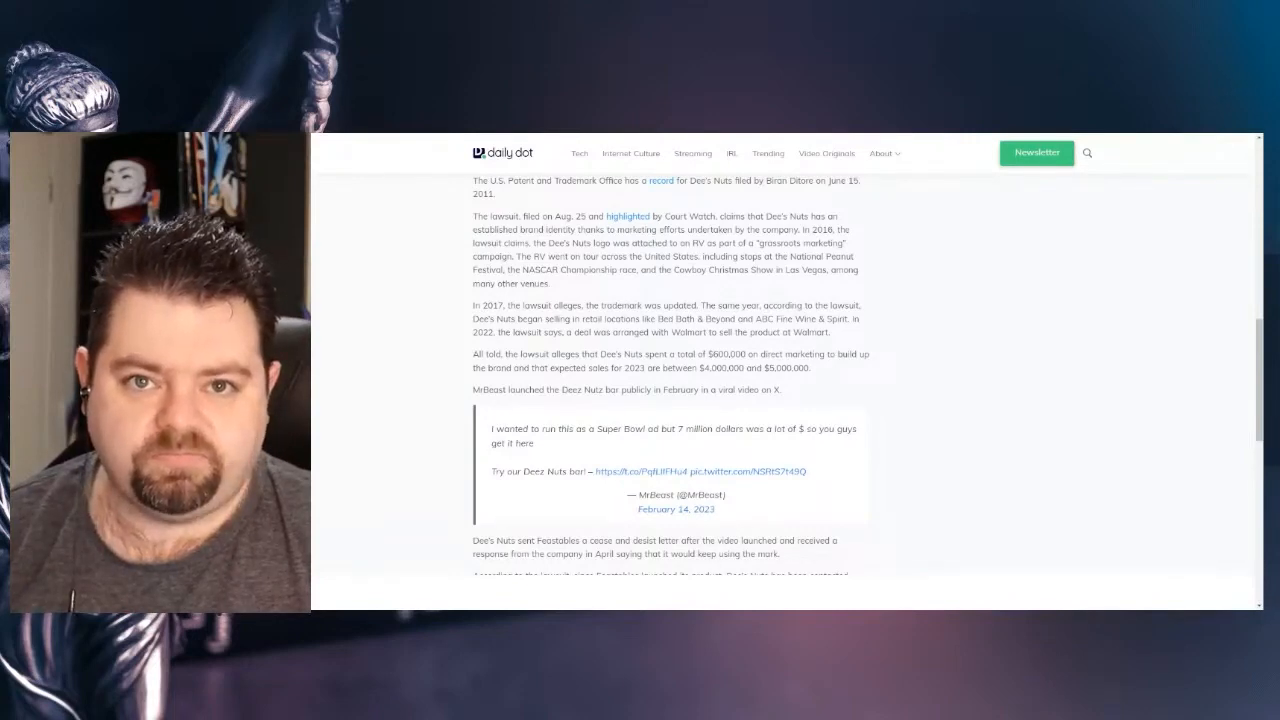
scroll("down", 3)
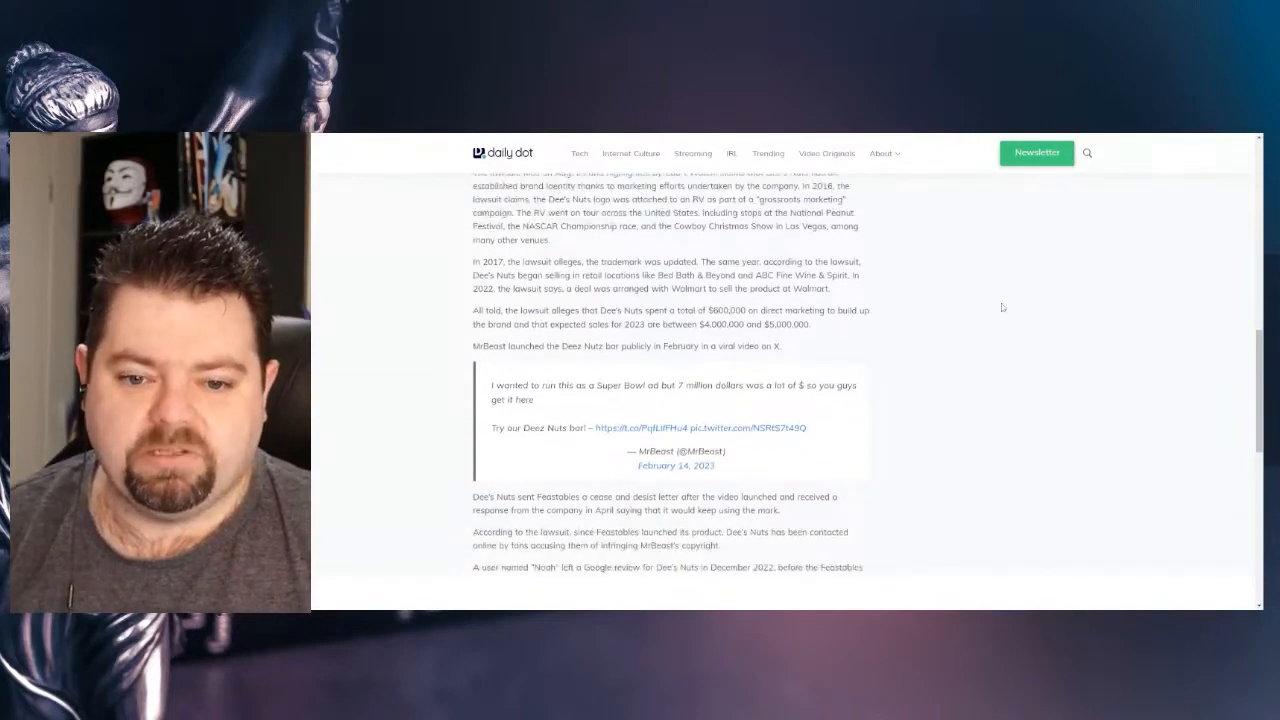
scroll("down", 3)
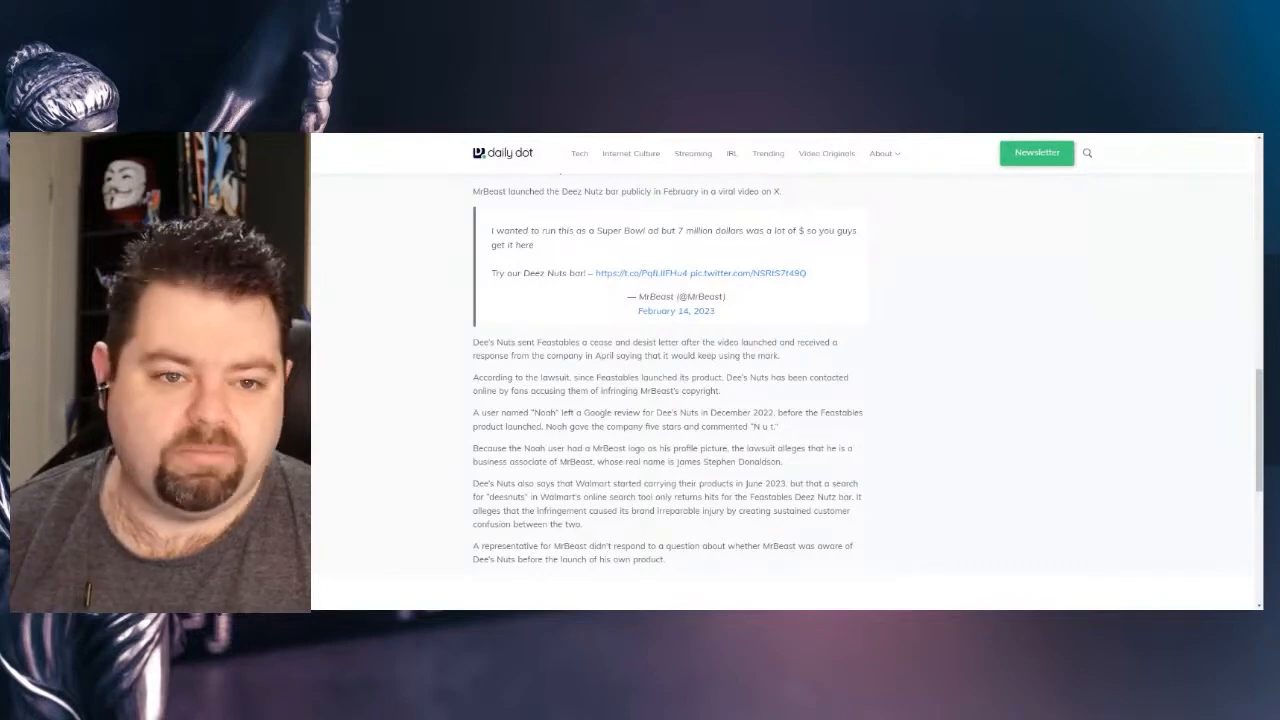
scroll("down", 3)
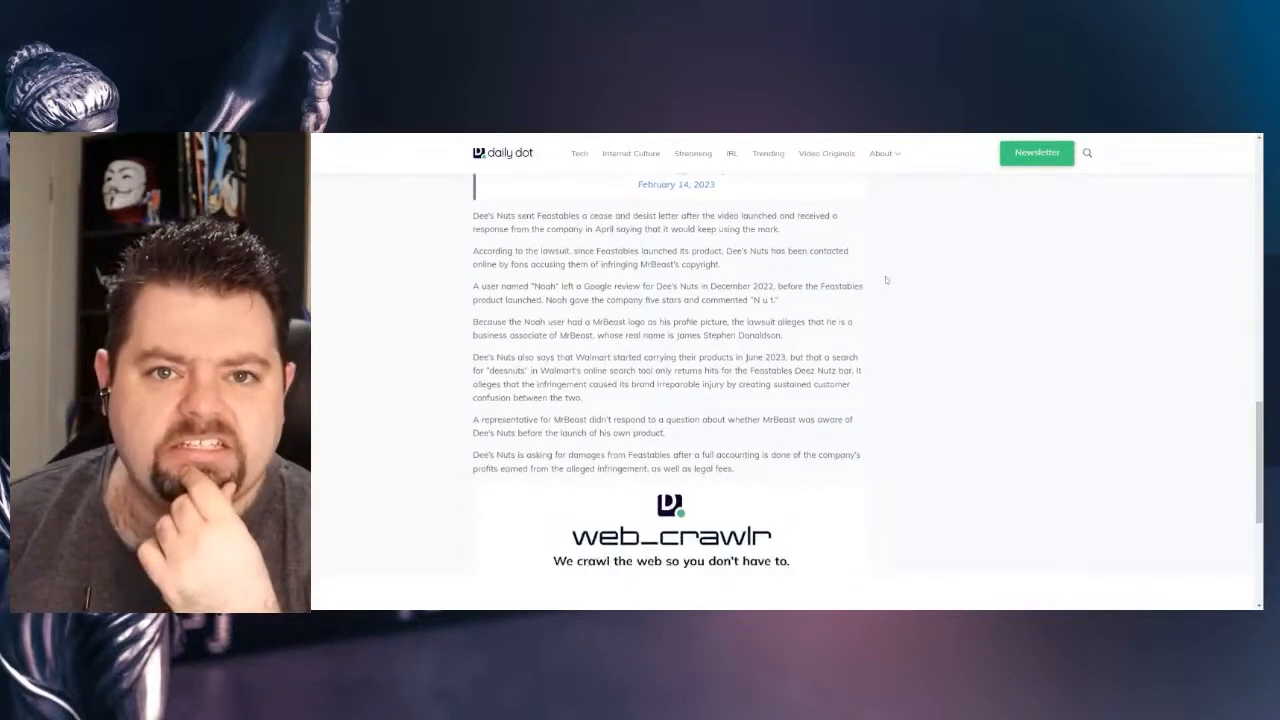
scroll("down", 3)
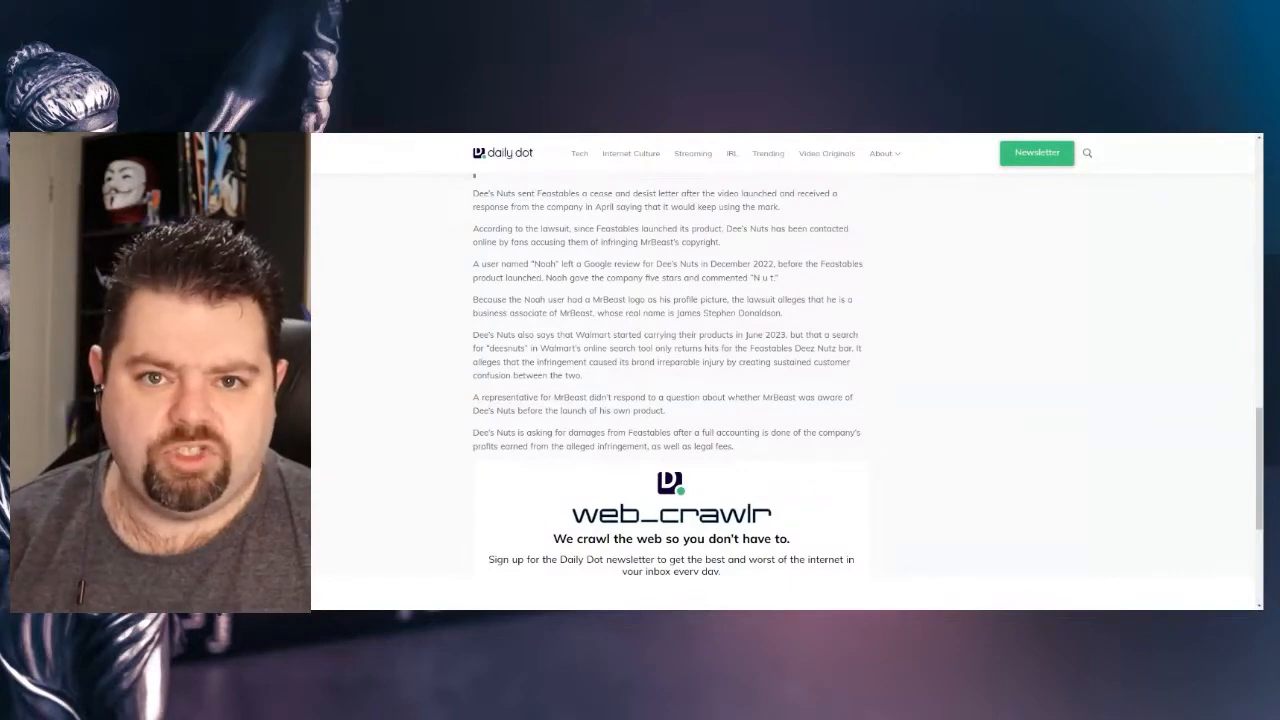
scroll("down", 3)
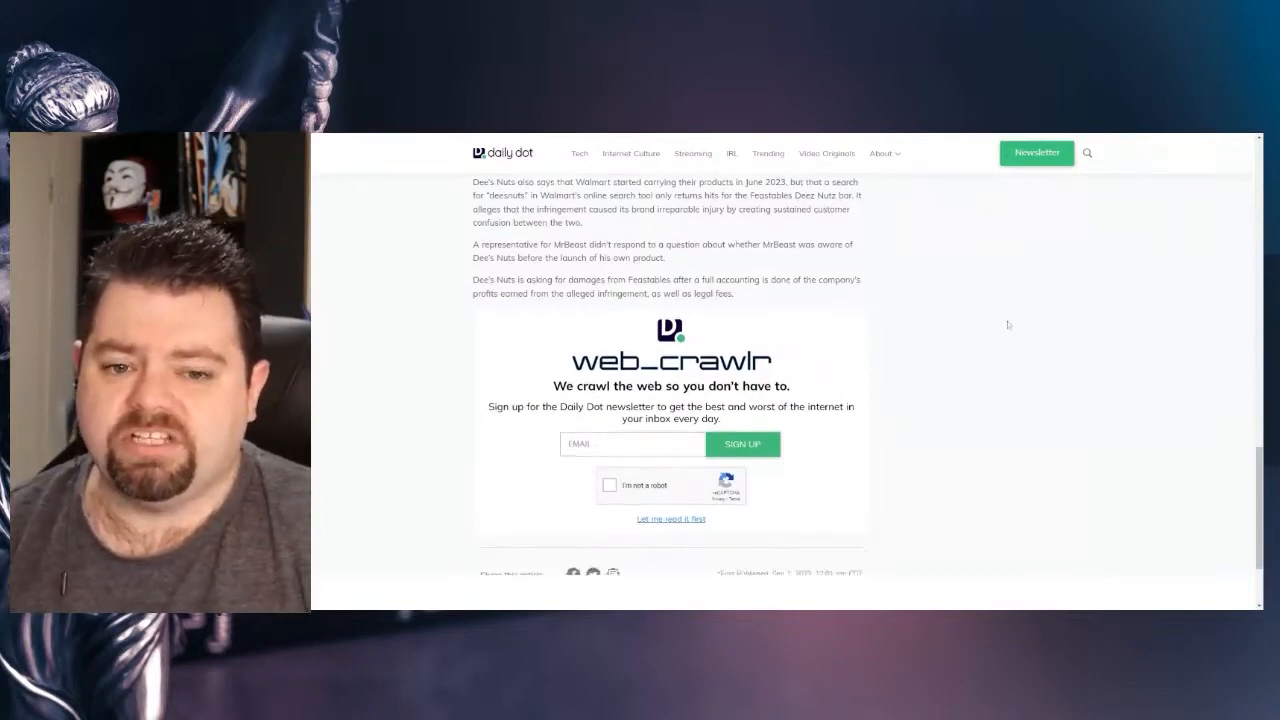
scroll("down", 3)
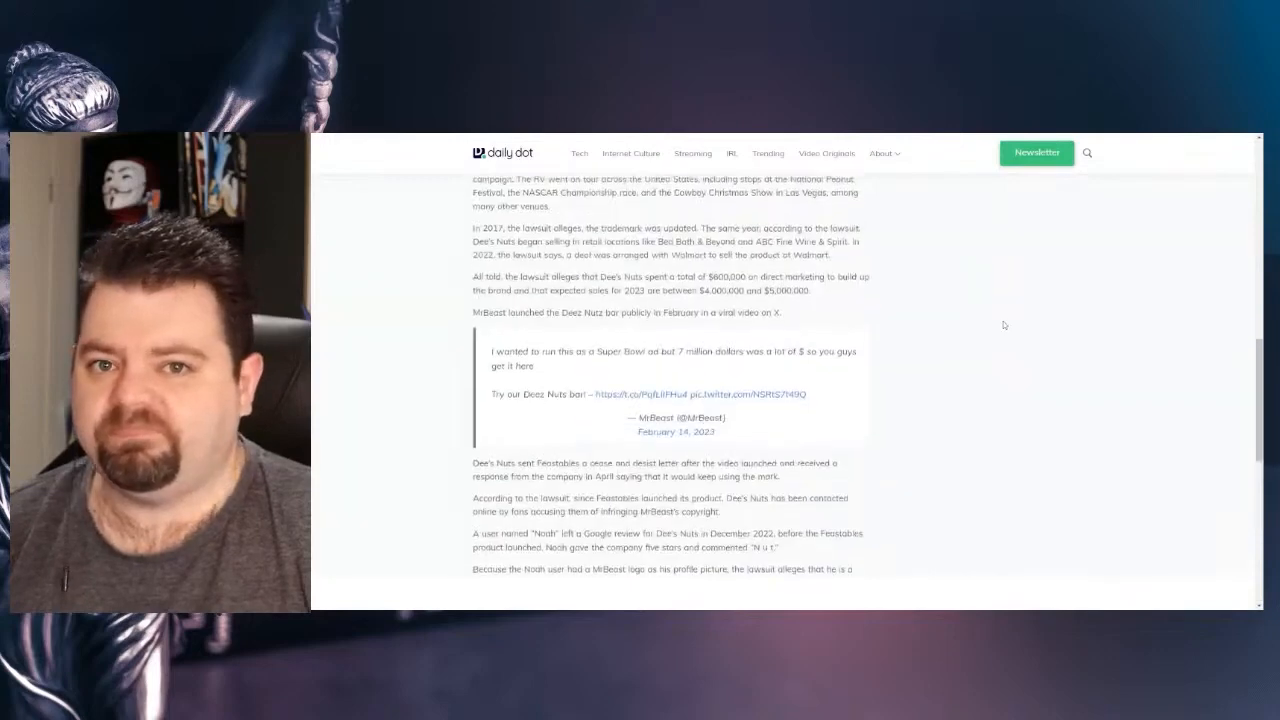
scroll("up", 3)
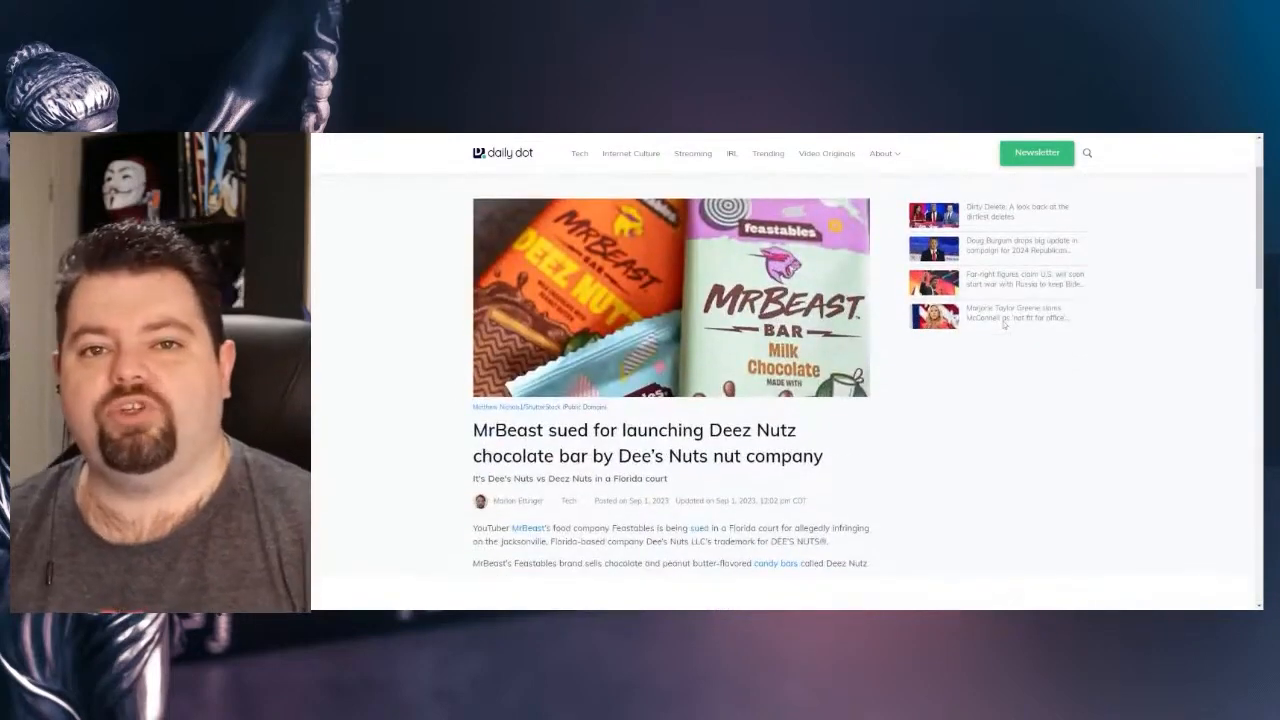